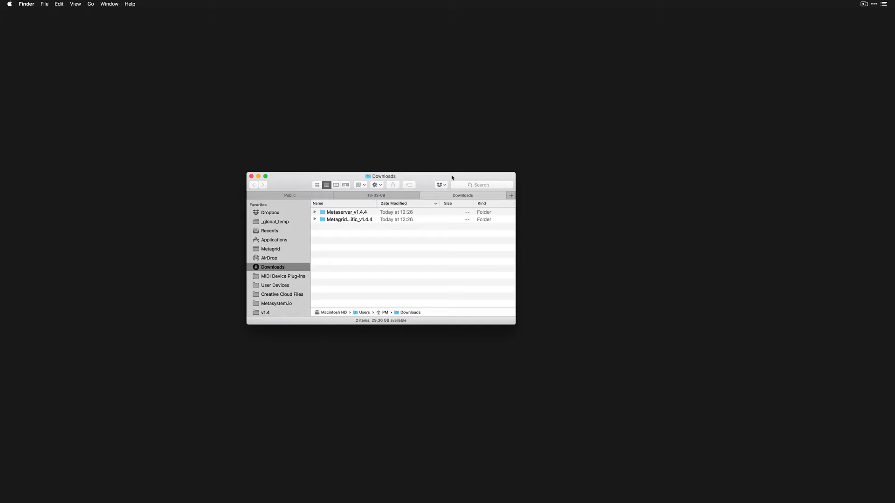
Open Metaserver_v1.4.4.dmg from Downloads > Metaserver_v1.4.4 > Mac
double_click(345, 211)
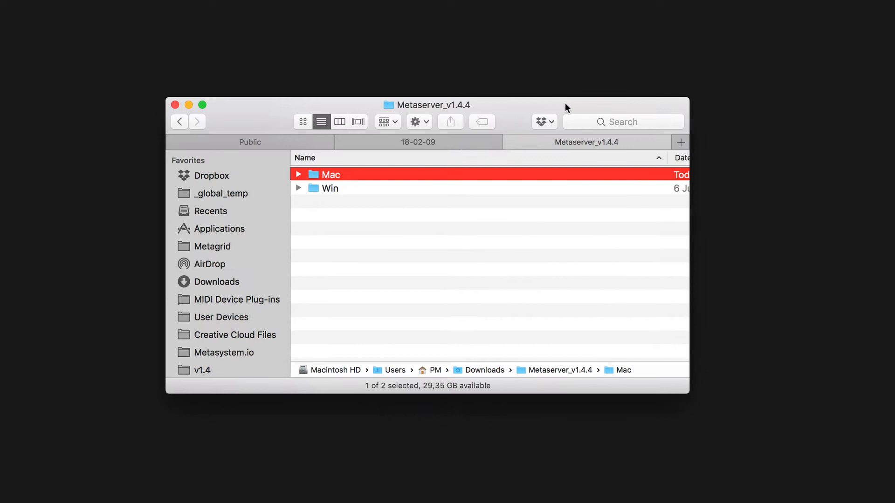
double_click(330, 174)
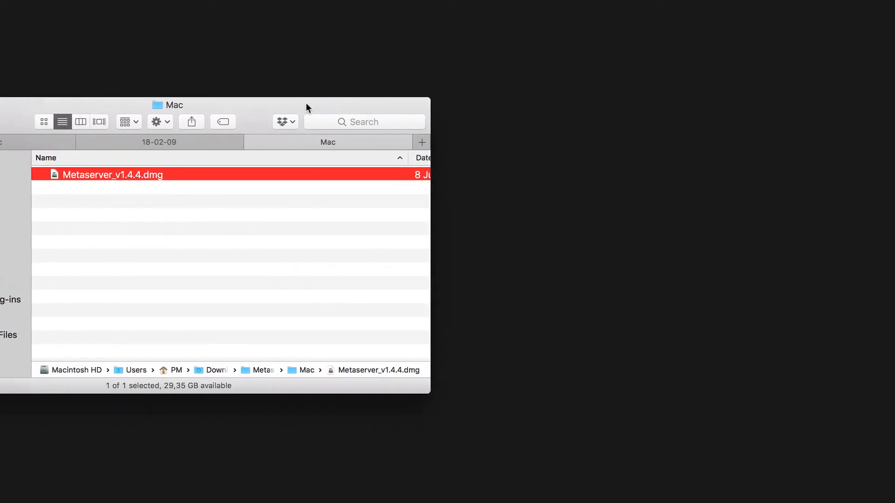
double_click(112, 175)
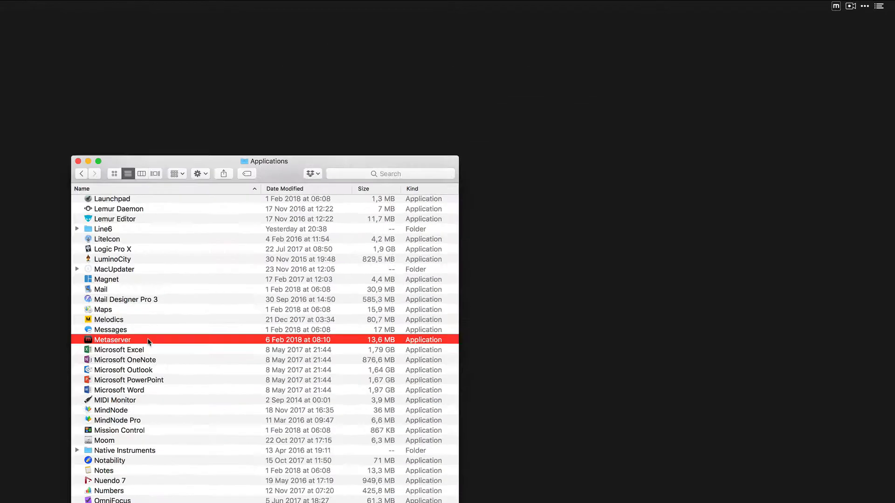
Check the Metaserver menu bar icon for Status: Ok and Version 1.4.4
click(786, 10)
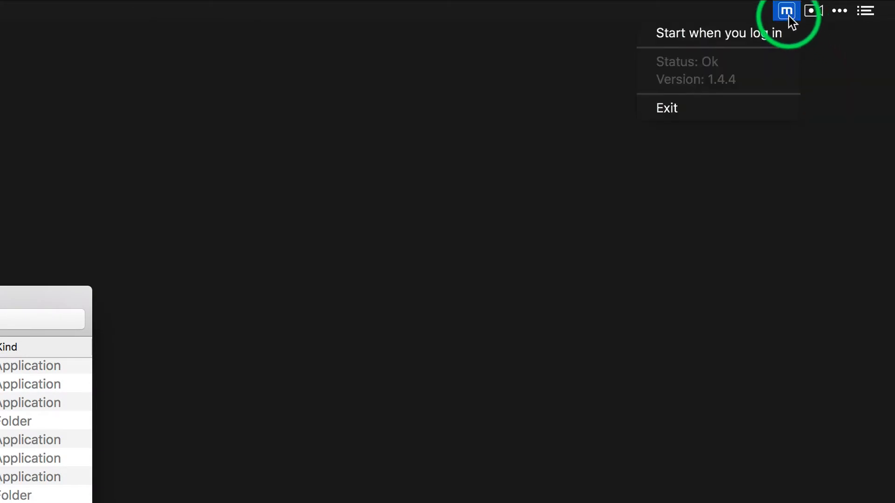
mouse_move(756, 106)
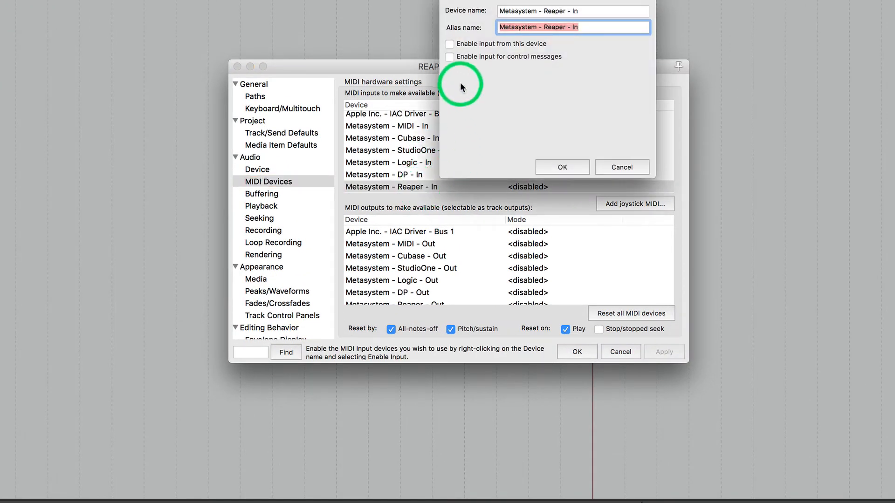
Enable control messages on Metasystem Reaper In, and input plus control on Metasystem MIDI In
click(450, 57)
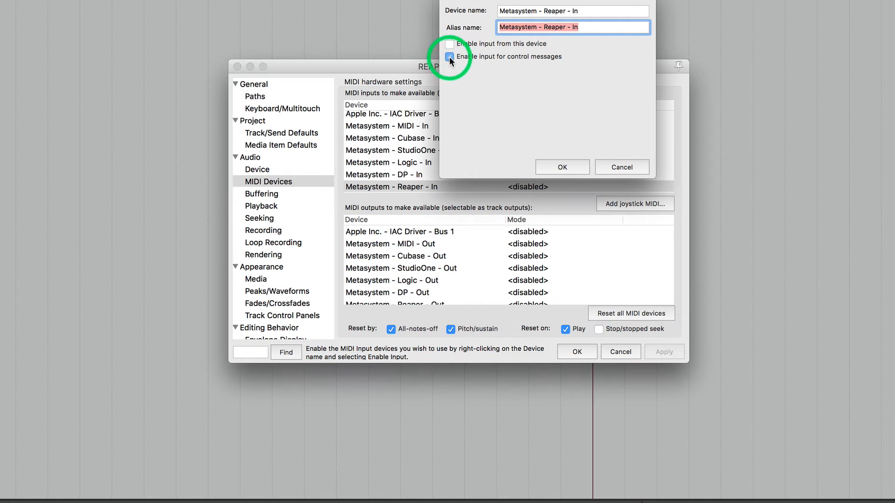
click(561, 167)
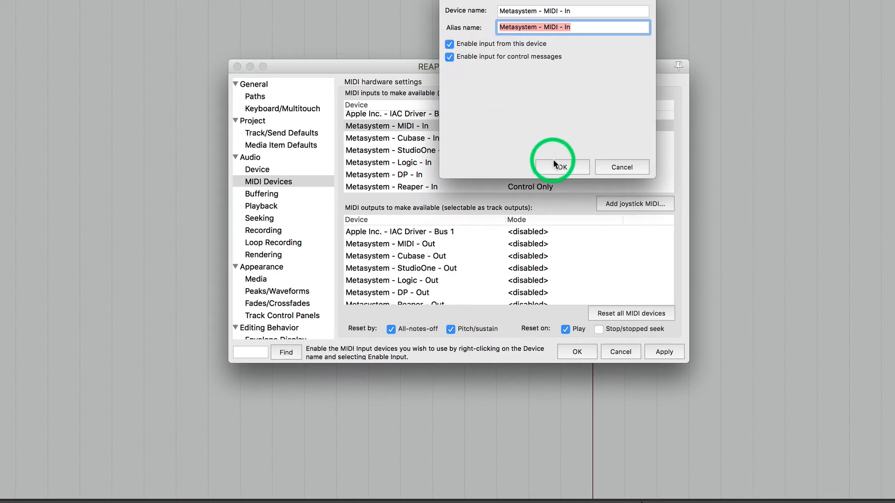
click(559, 167)
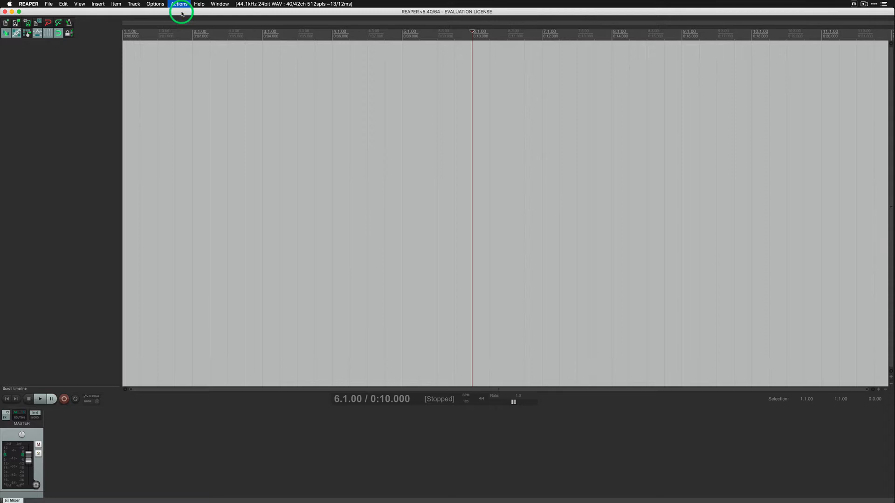
Import Metagrid_keymap.ReaperKeyMap from Downloads/Metagrid_App_Specific_v1.4.4/Reaper and list all actions
click(178, 4)
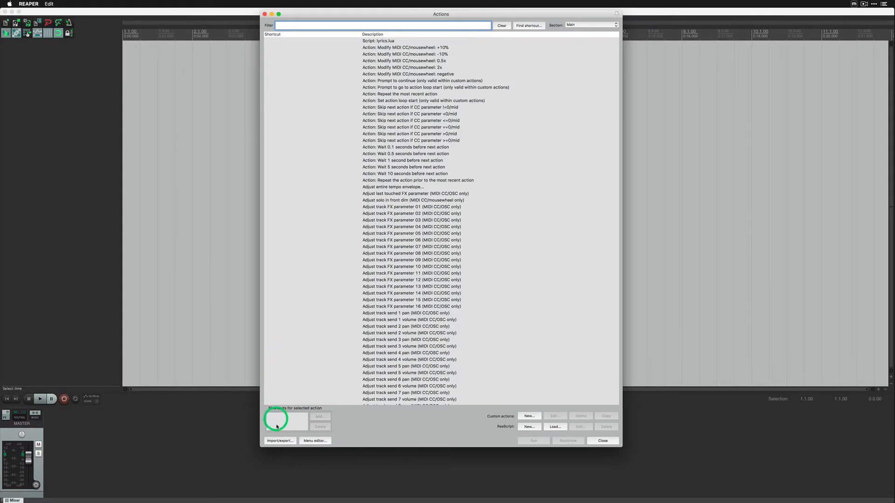
click(280, 440)
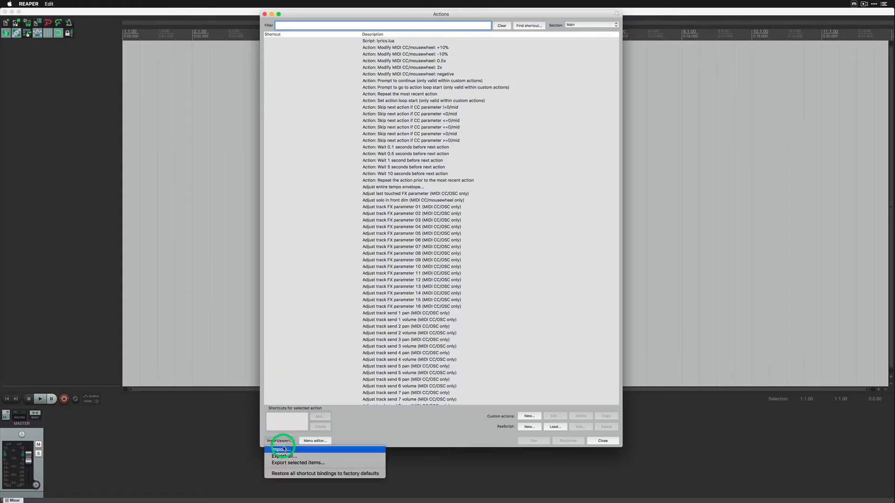
click(281, 450)
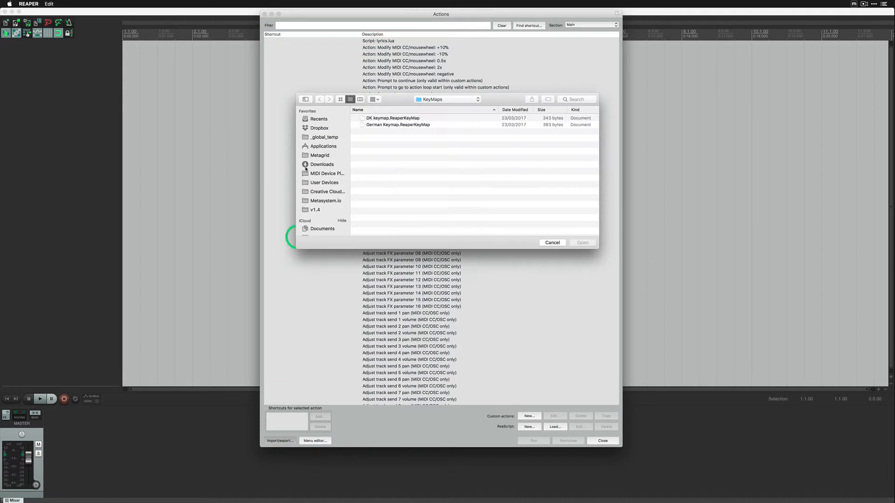
click(322, 164)
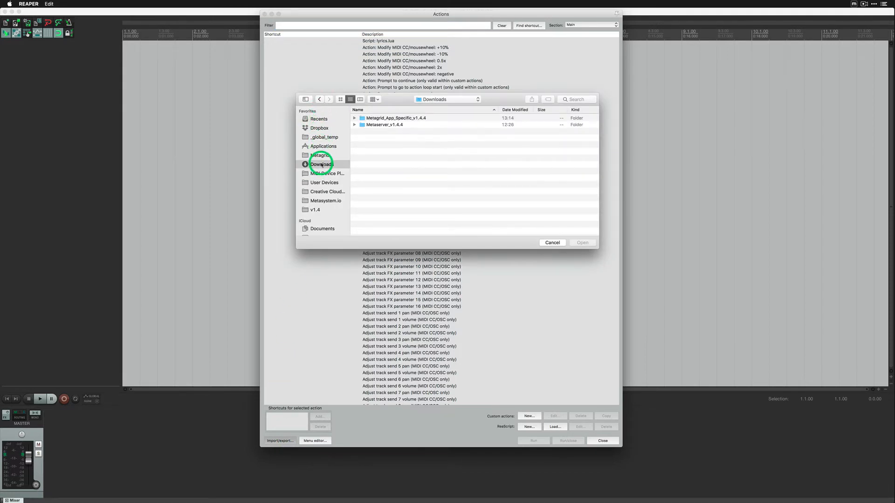
click(395, 117)
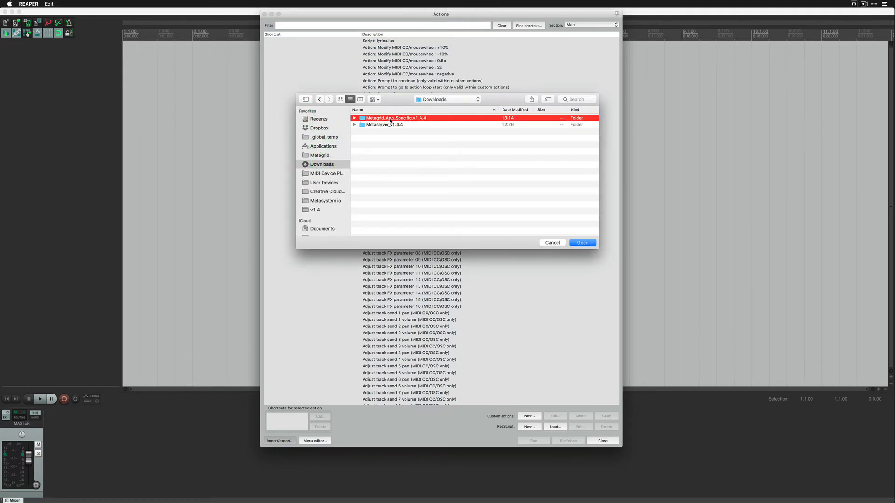
double_click(394, 118)
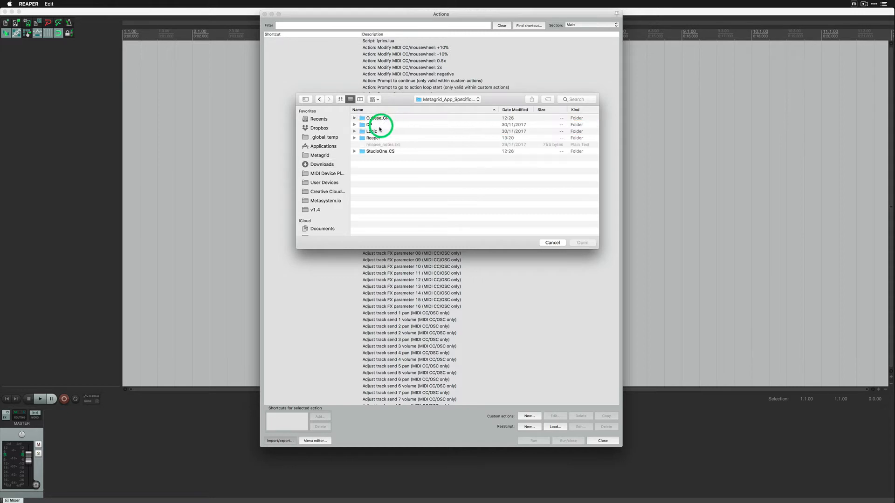
double_click(373, 137)
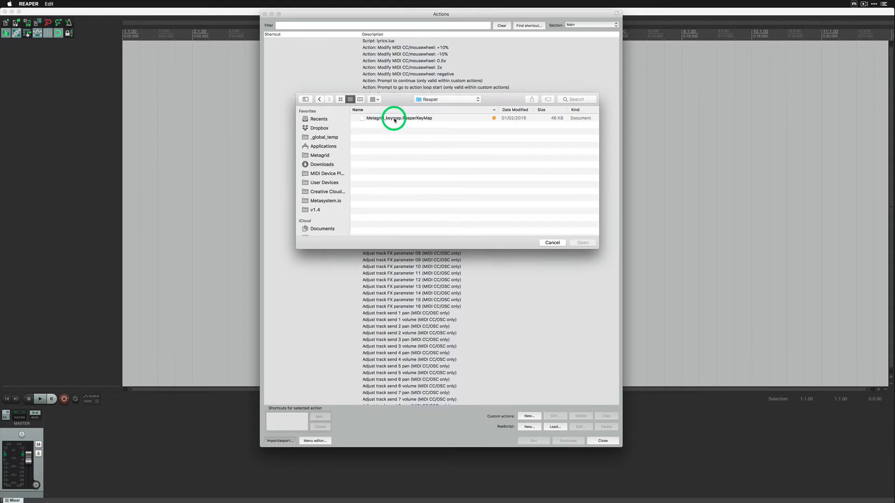
click(396, 117)
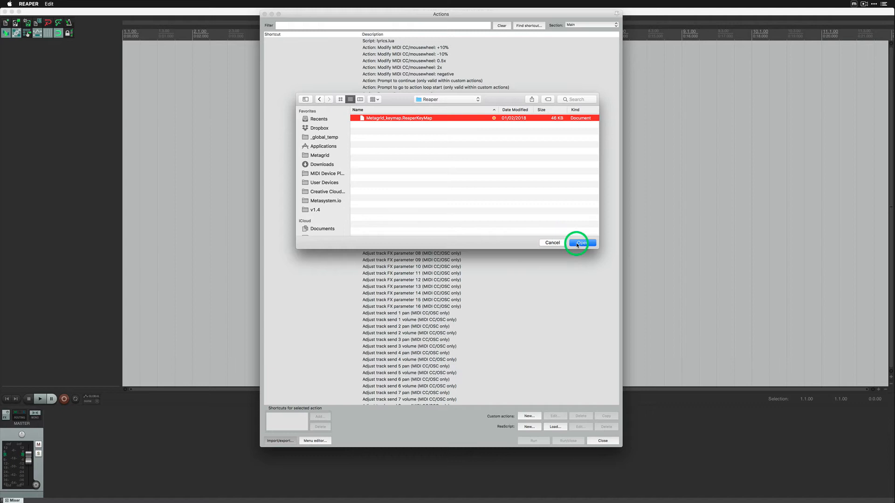
click(582, 243)
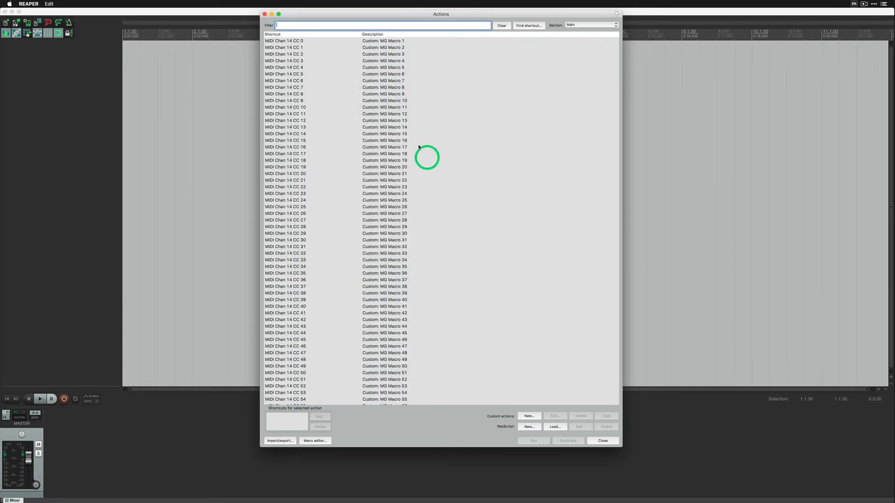
Select Custom: MG Macro 1 and open it in the custom action editor
scroll(down, 3)
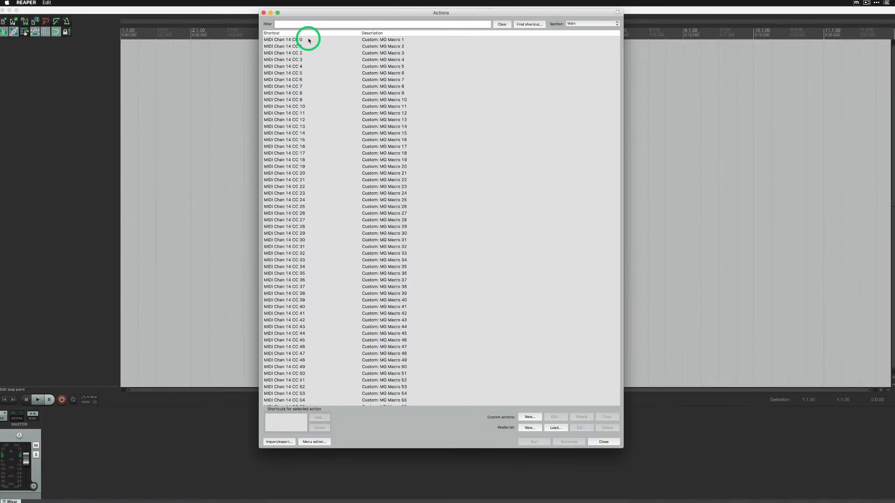
click(284, 40)
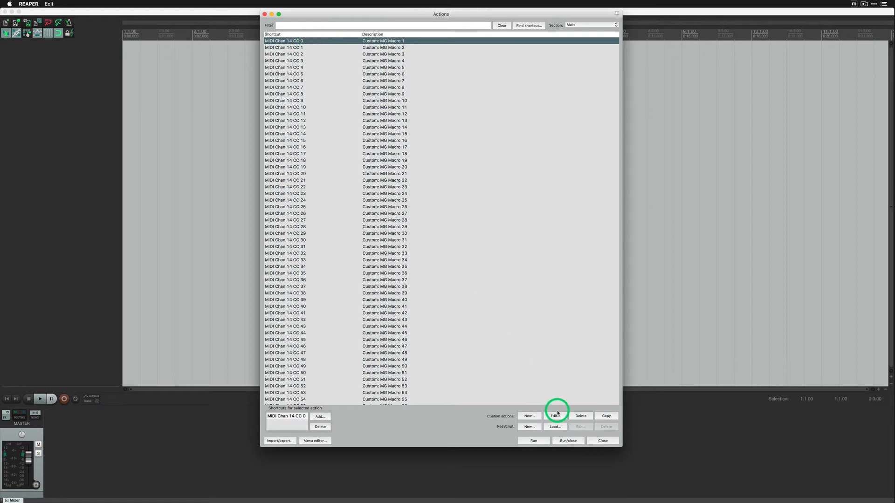
click(553, 415)
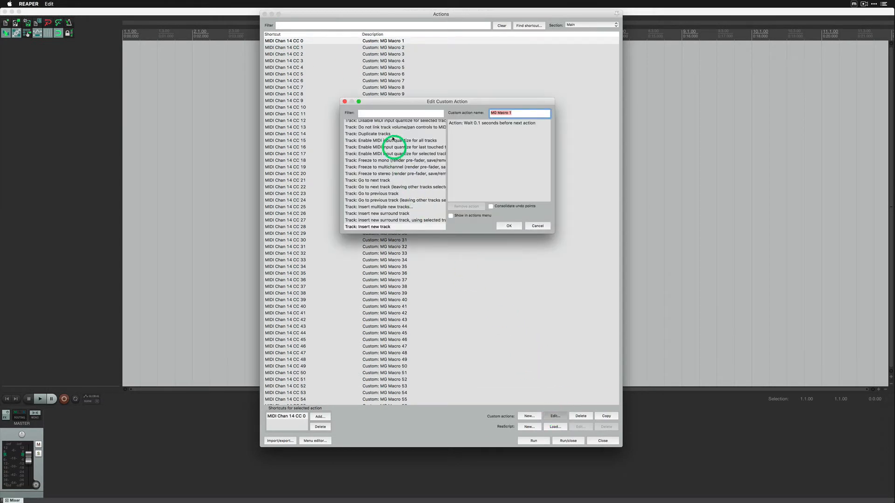
Remove the 0.1-second wait from MG Macro 1 and add Track: Insert new track steps
click(493, 123)
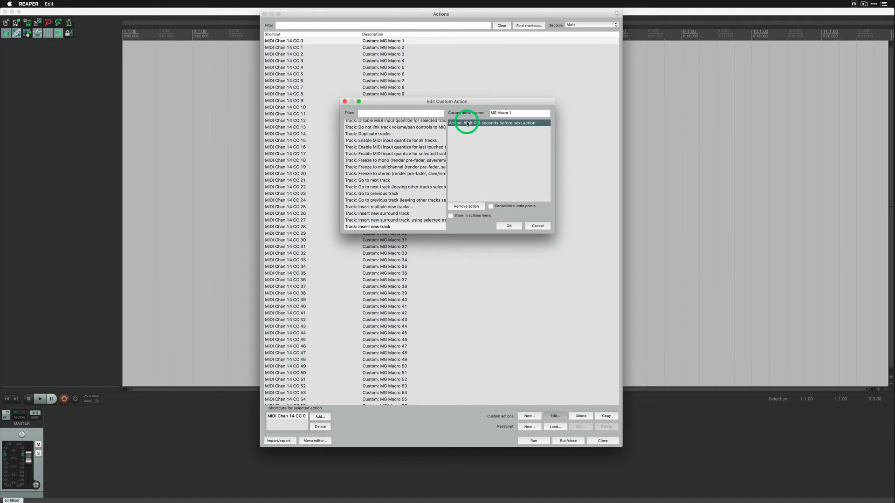
click(465, 206)
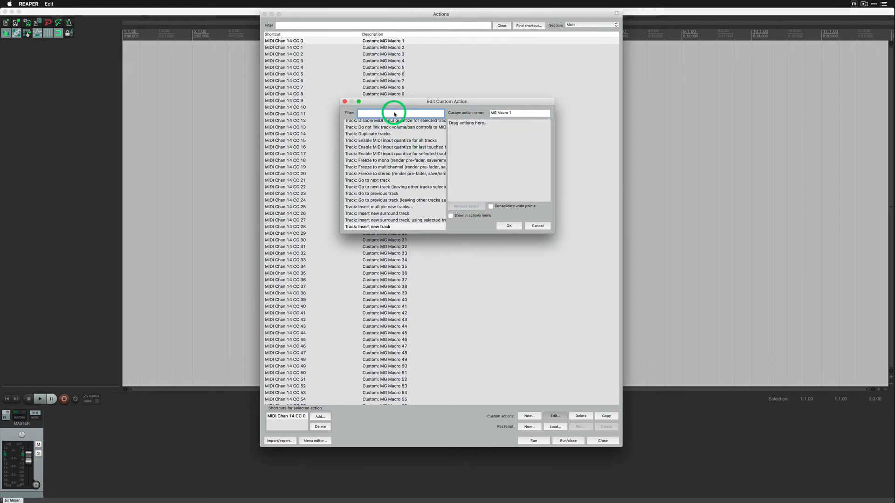
text(insert new)
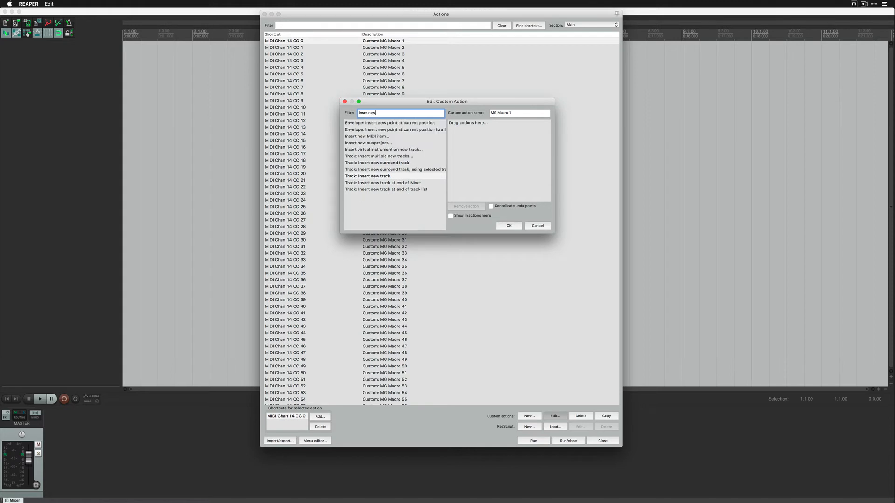
double_click(367, 176)
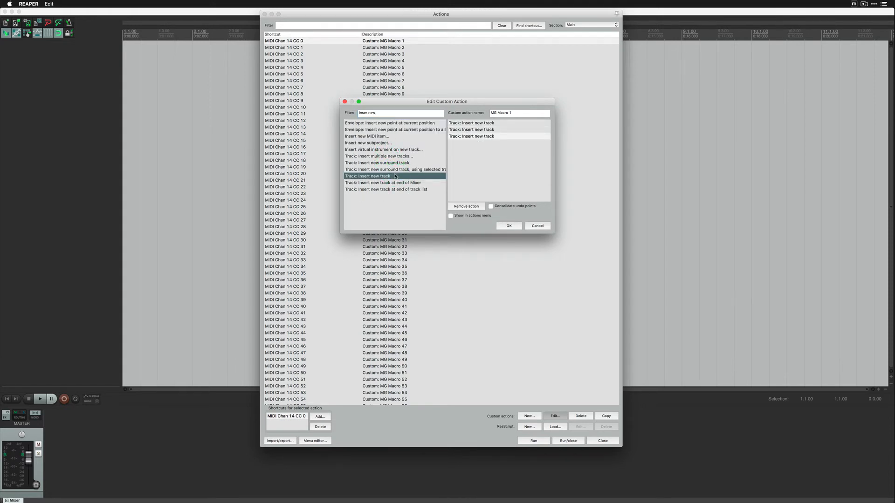
double_click(366, 176)
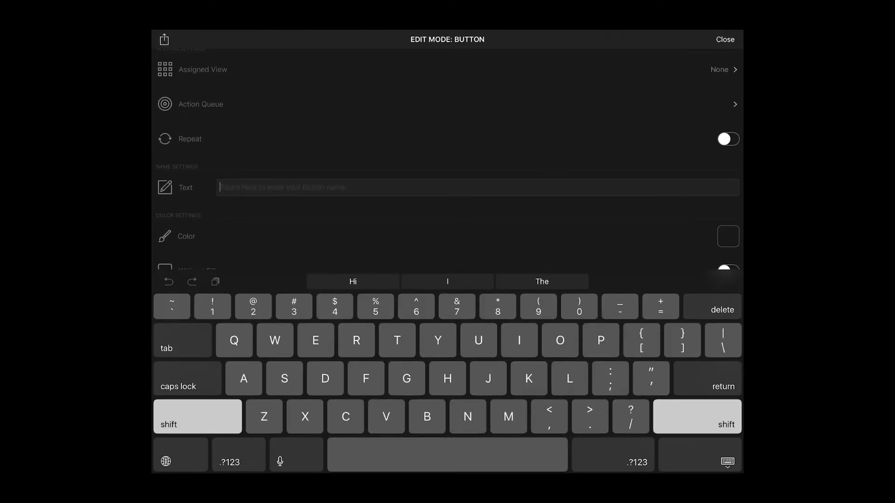
Enter 'Add 4 tracks' as the Metagrid button text and bring up its icon choices
text(Add 4 tracks)
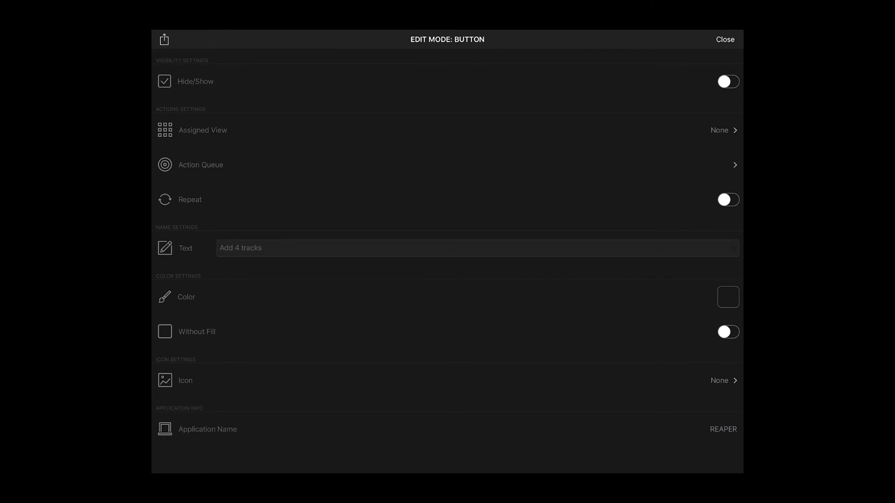
click(727, 297)
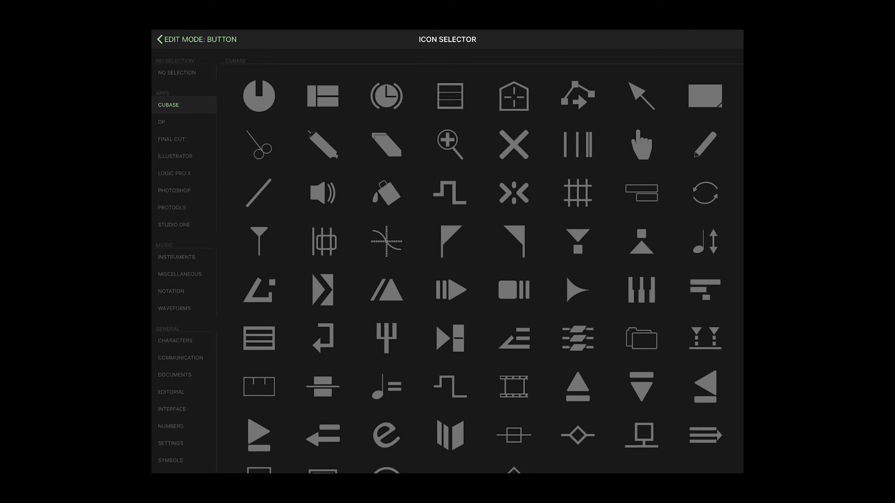
Browse the Logic Pro X, Studio One and Instruments icon categories
click(173, 173)
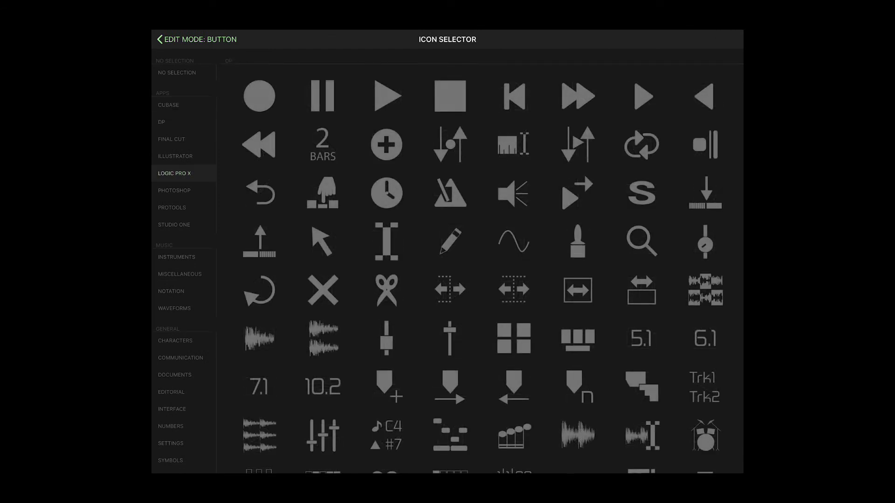
click(174, 224)
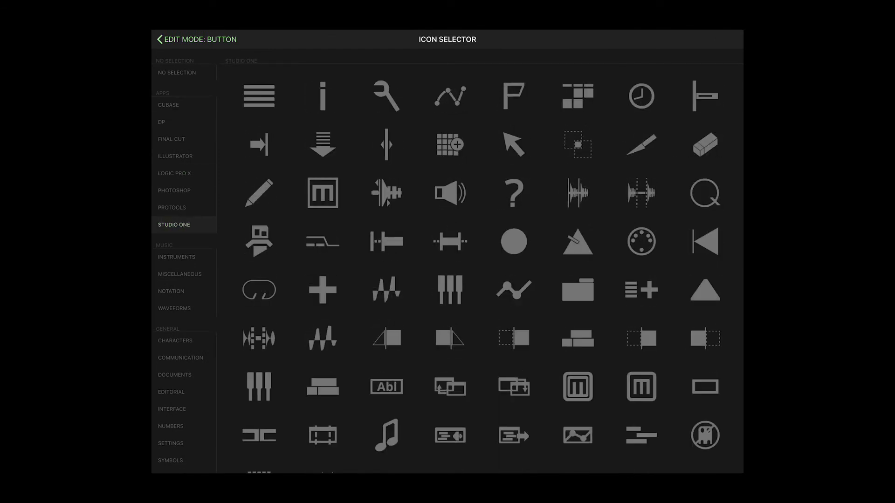
click(176, 257)
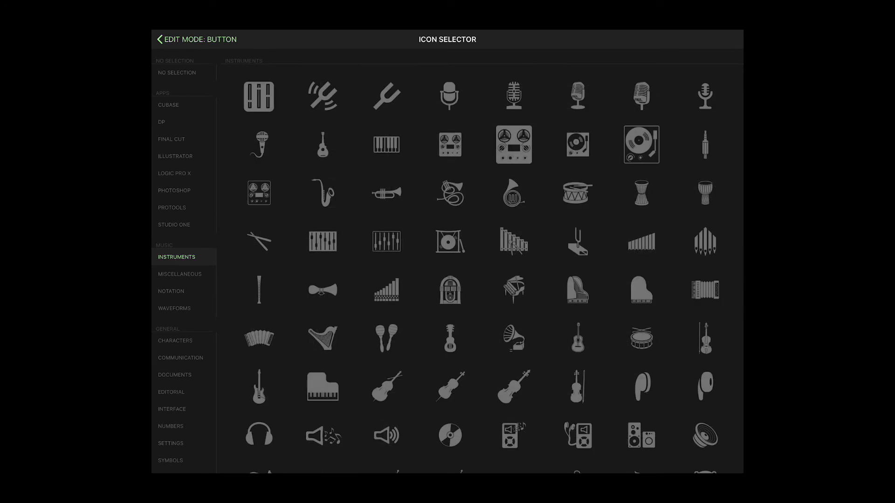
click(174, 308)
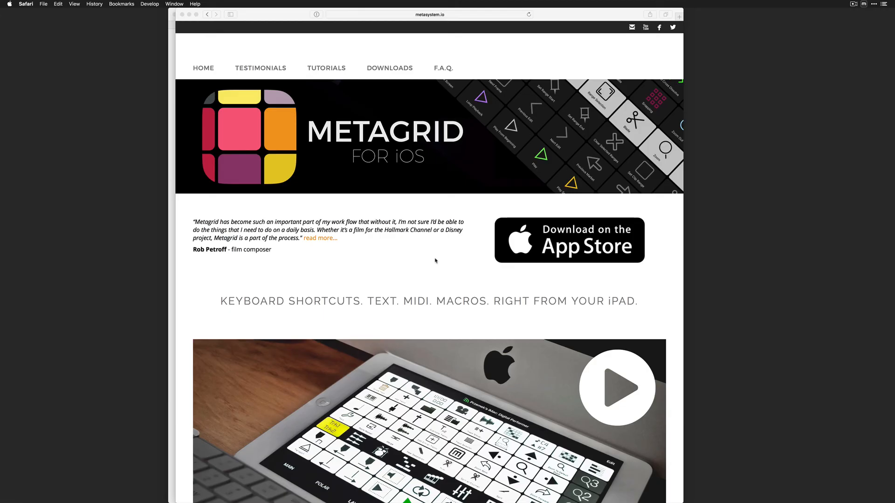
Scroll metasystem.io down to the Streamline Your Workflow feature section
scroll(down, 3)
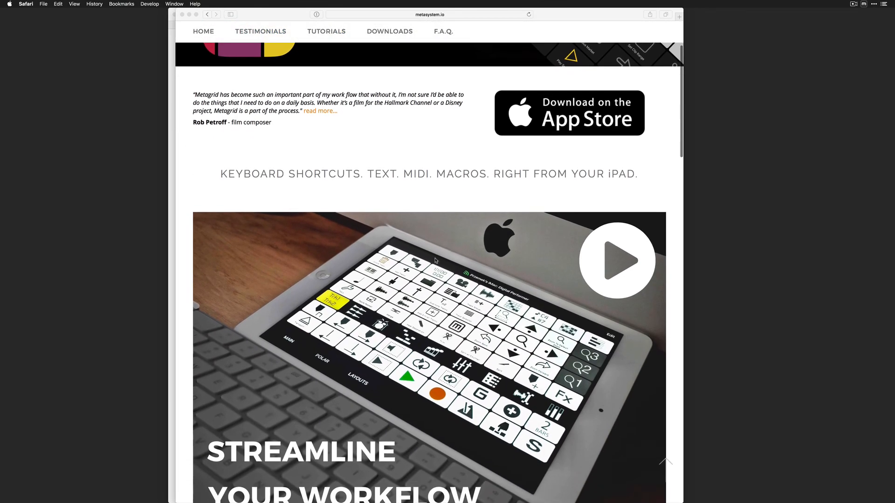
scroll(down, 3)
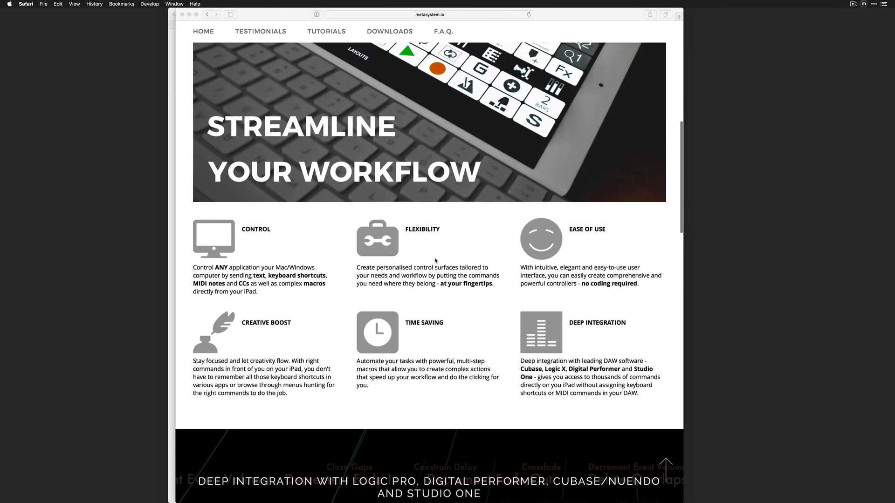